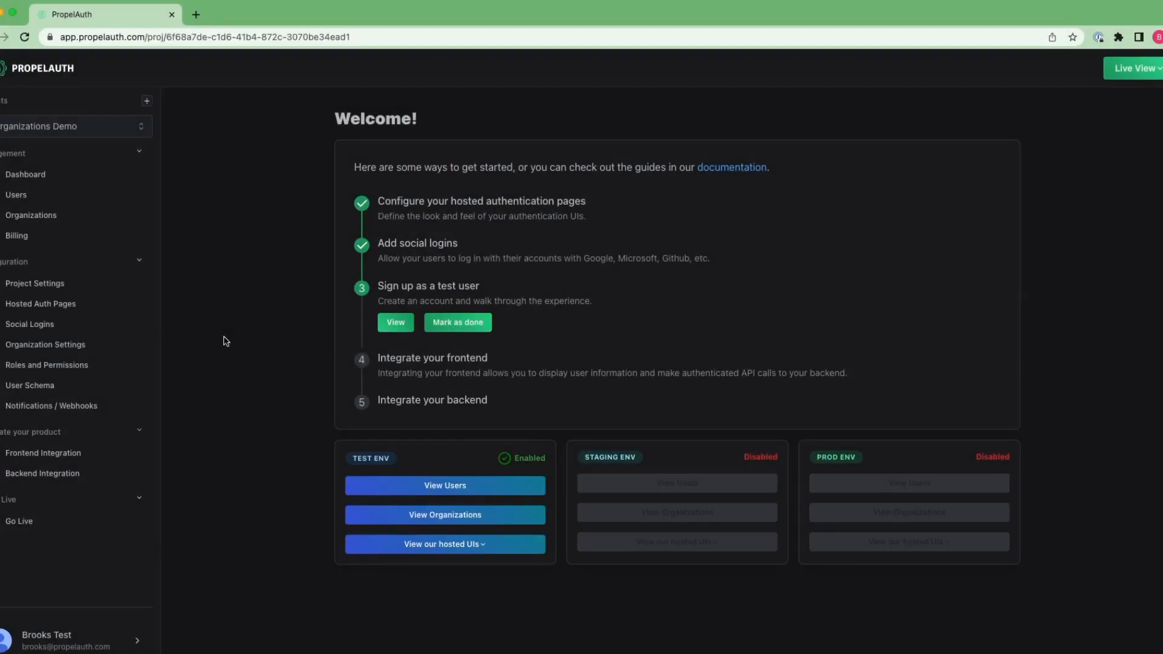
{"action": "mouse_move", "coordinate": [44, 344]}
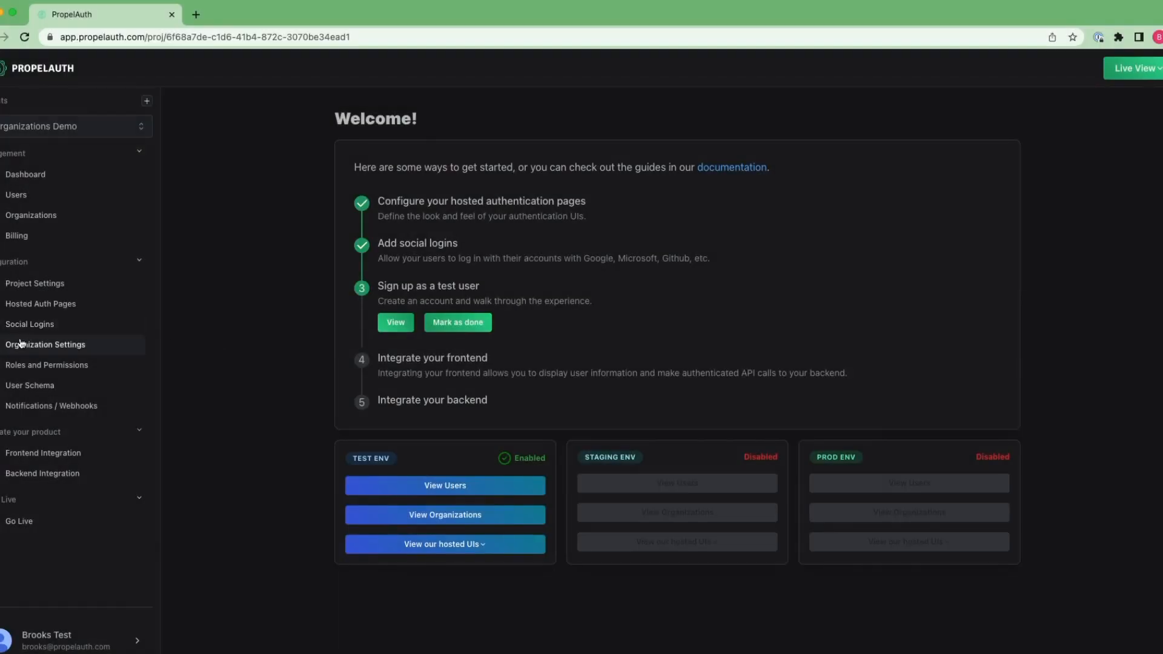
- Turn on 'Users can create their own orgs' in Organization Settings
{"action": "left_click", "coordinate": [44, 344]}
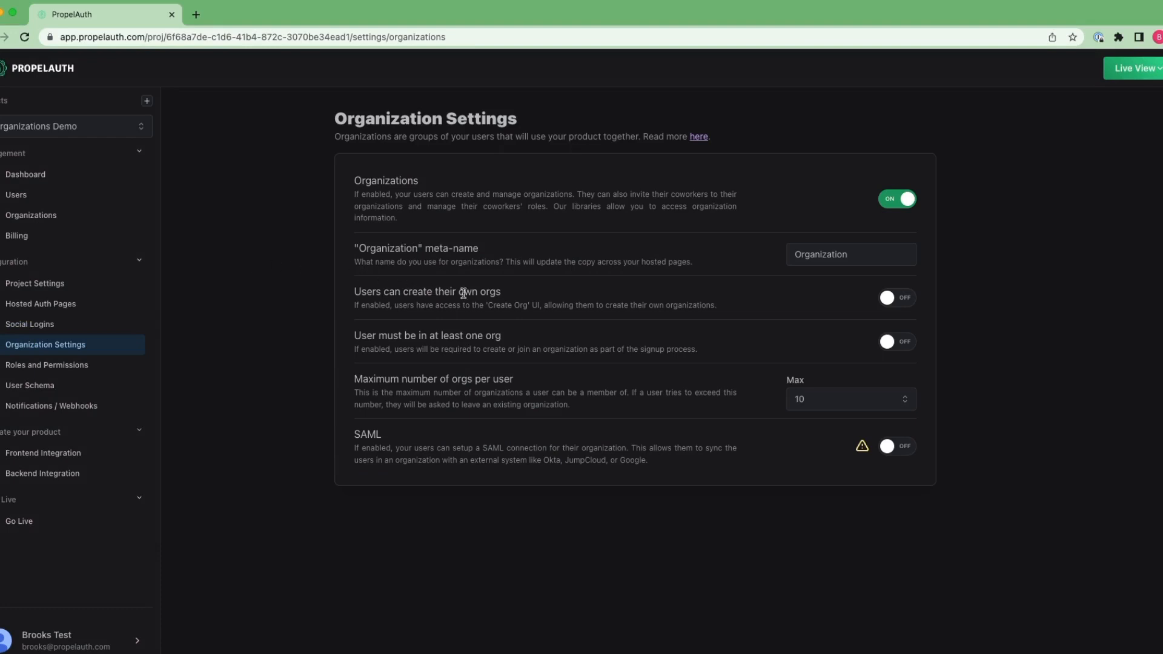
{"action": "left_click", "coordinate": [897, 298]}
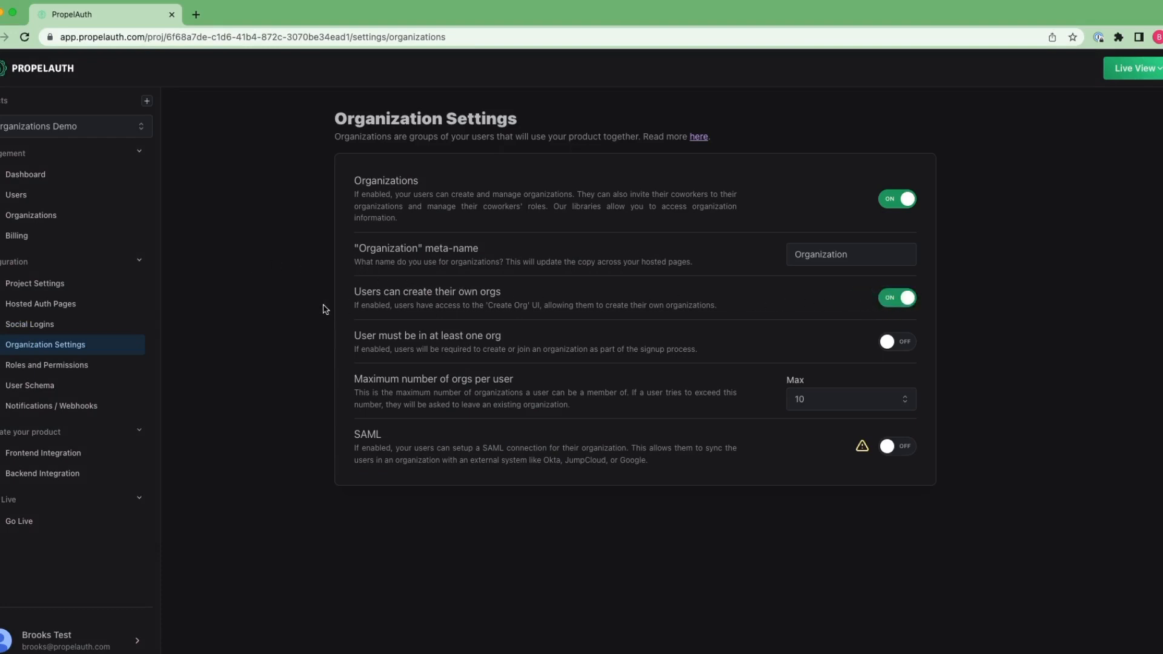
{"action": "left_click", "coordinate": [1133, 68]}
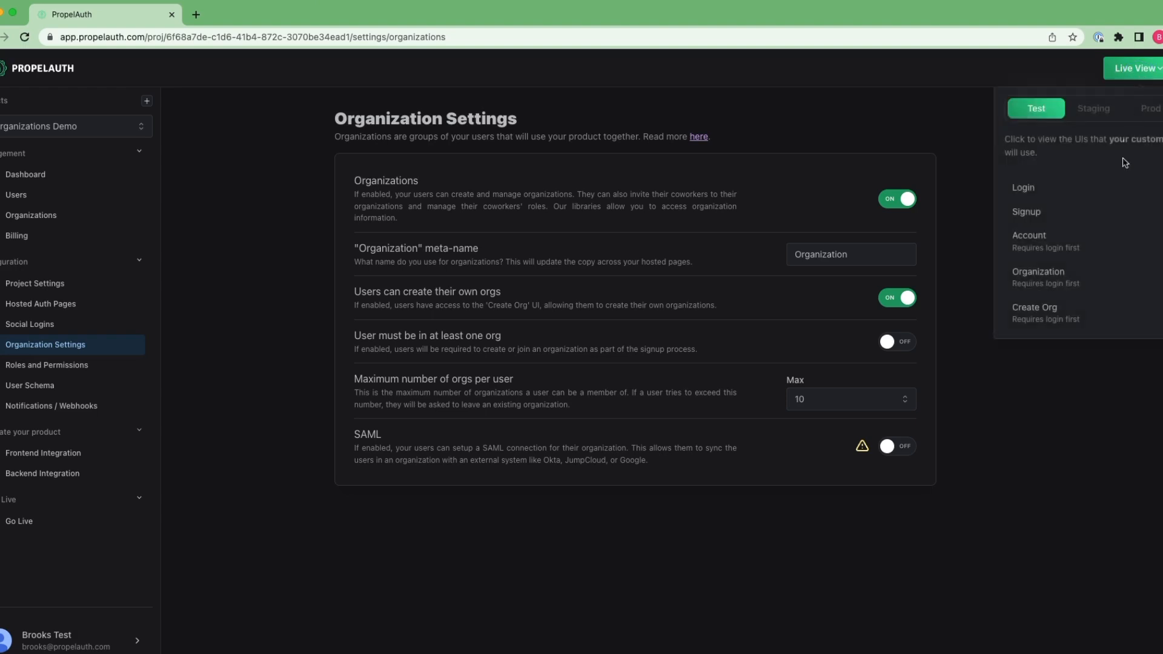
- Create an organization named 'Test One' from the hosted Live View organization page
{"action": "left_click", "coordinate": [1039, 272]}
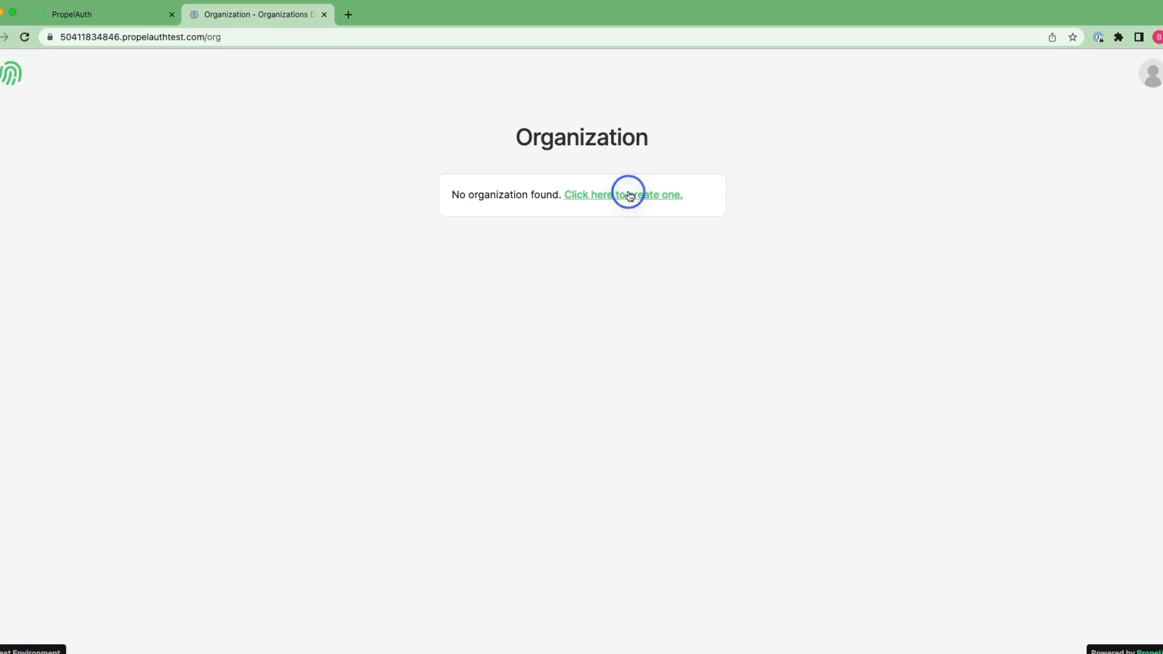
{"action": "left_click", "coordinate": [621, 195]}
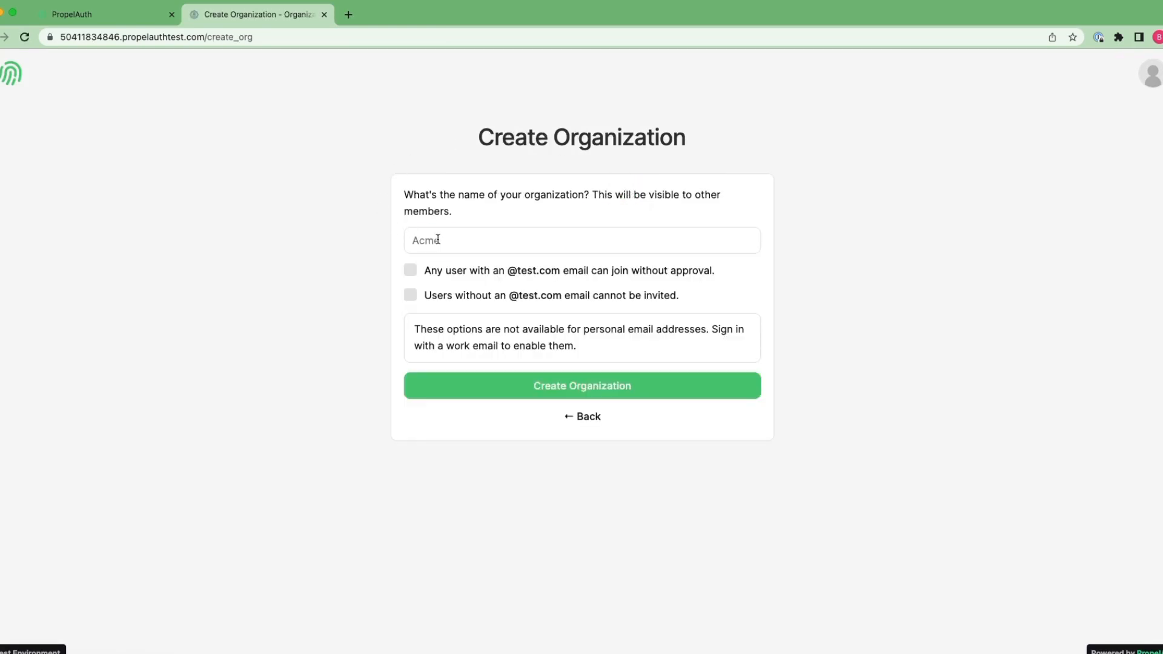
{"action": "left_click", "coordinate": [581, 240]}
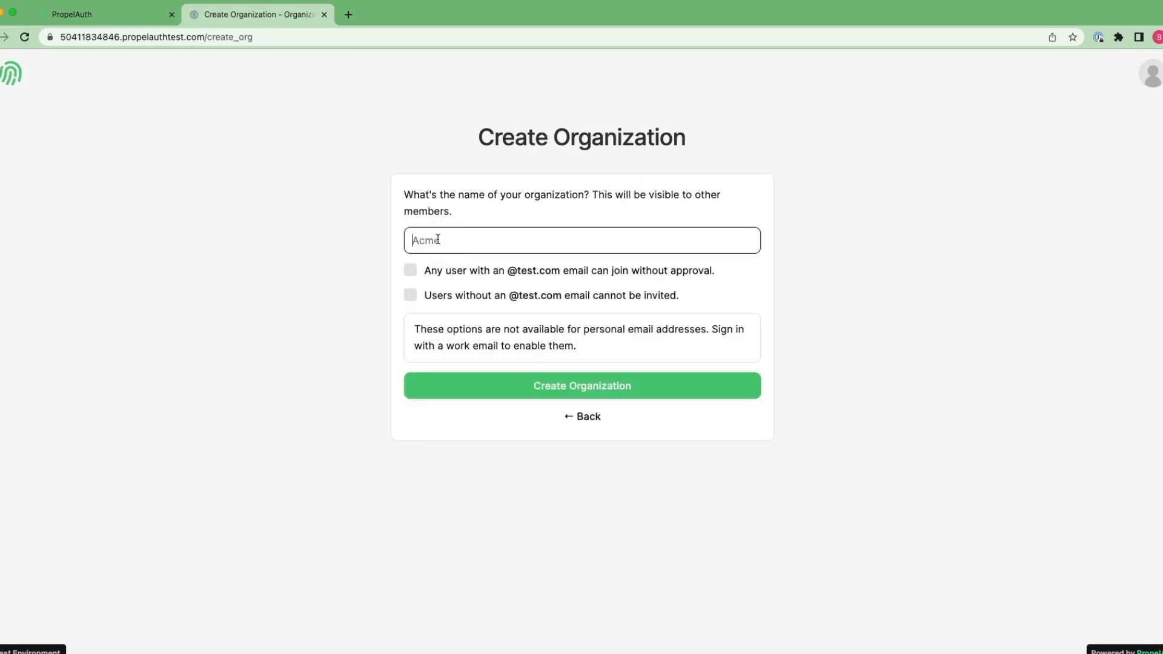
{"action": "type", "text": "Test One"}
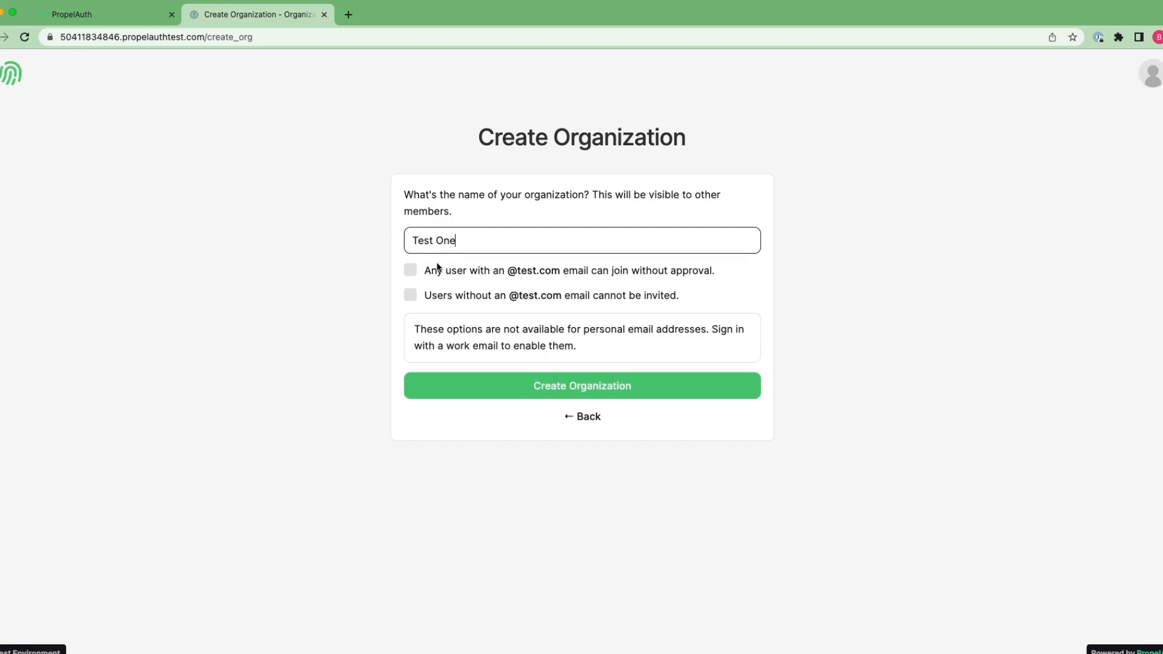
{"action": "left_click", "coordinate": [104, 14]}
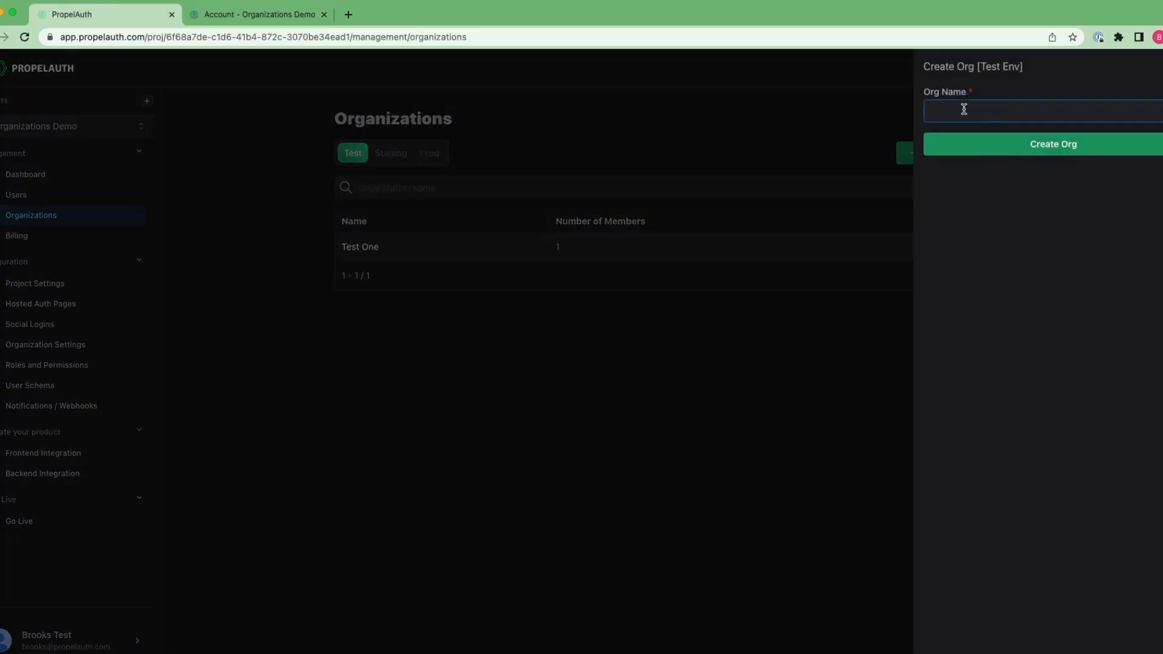
- Enter 'Test Two' as the new organization's name
{"action": "type", "text": "Test Two"}
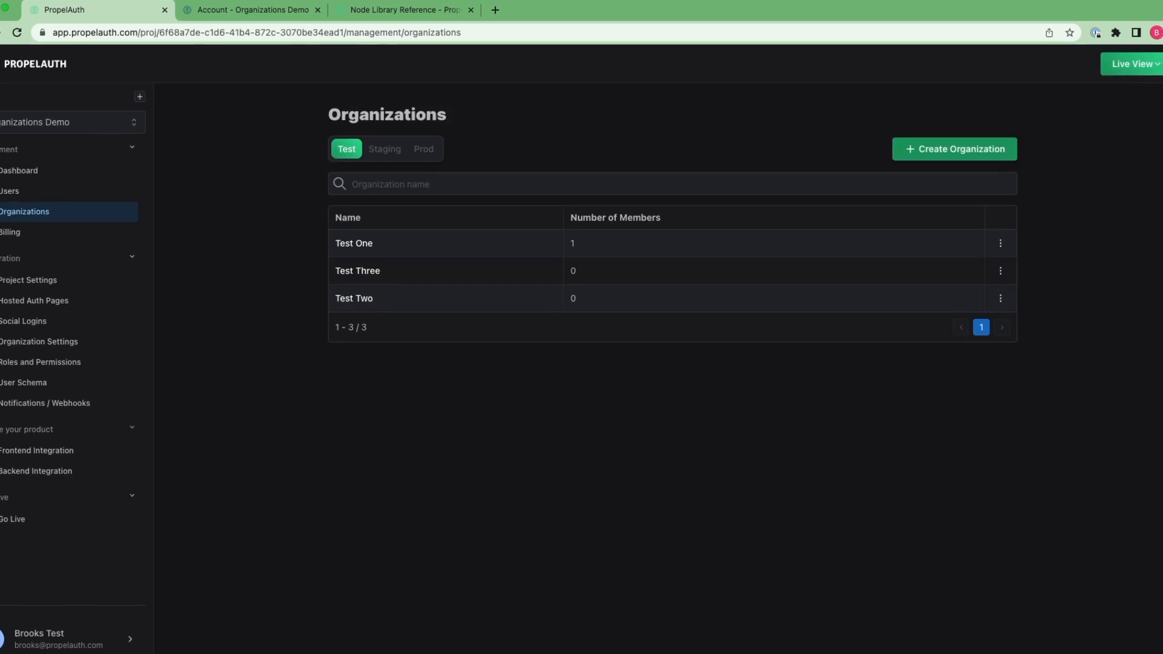
{"action": "left_click", "coordinate": [1133, 64]}
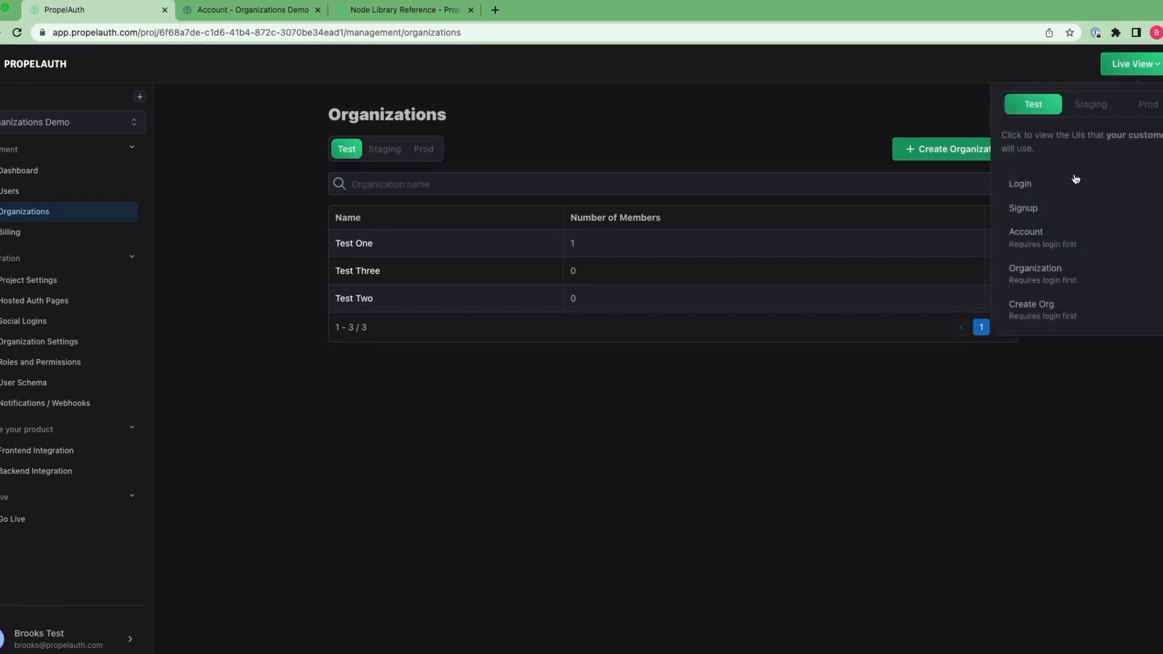
{"action": "left_click", "coordinate": [1036, 268]}
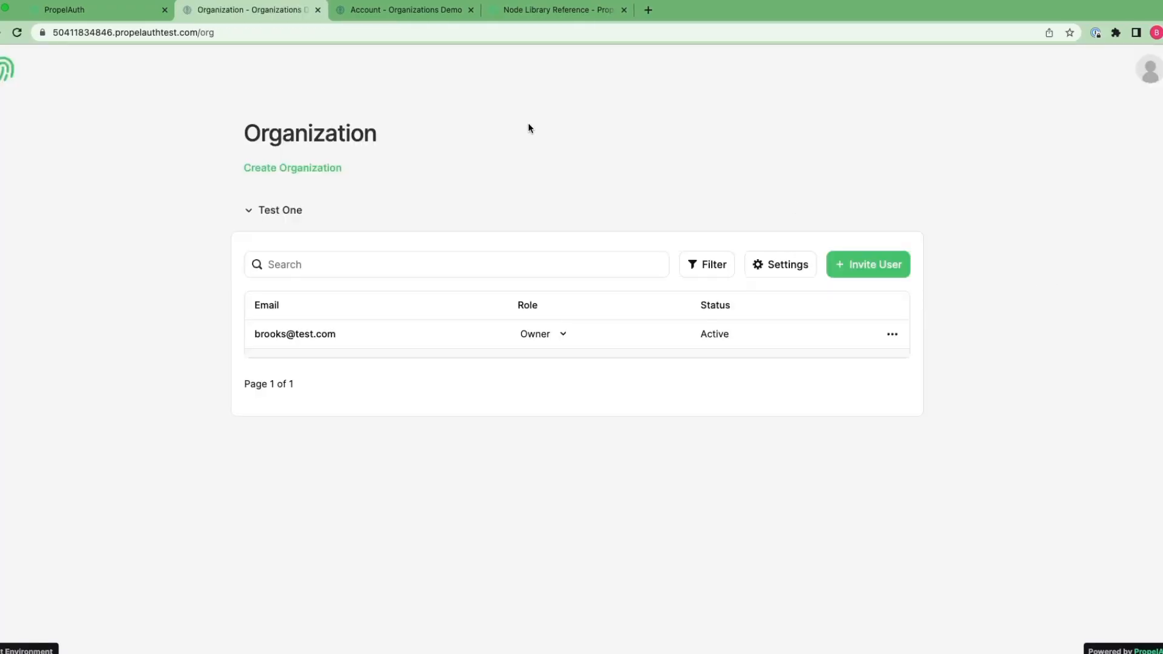
{"action": "left_click", "coordinate": [867, 264]}
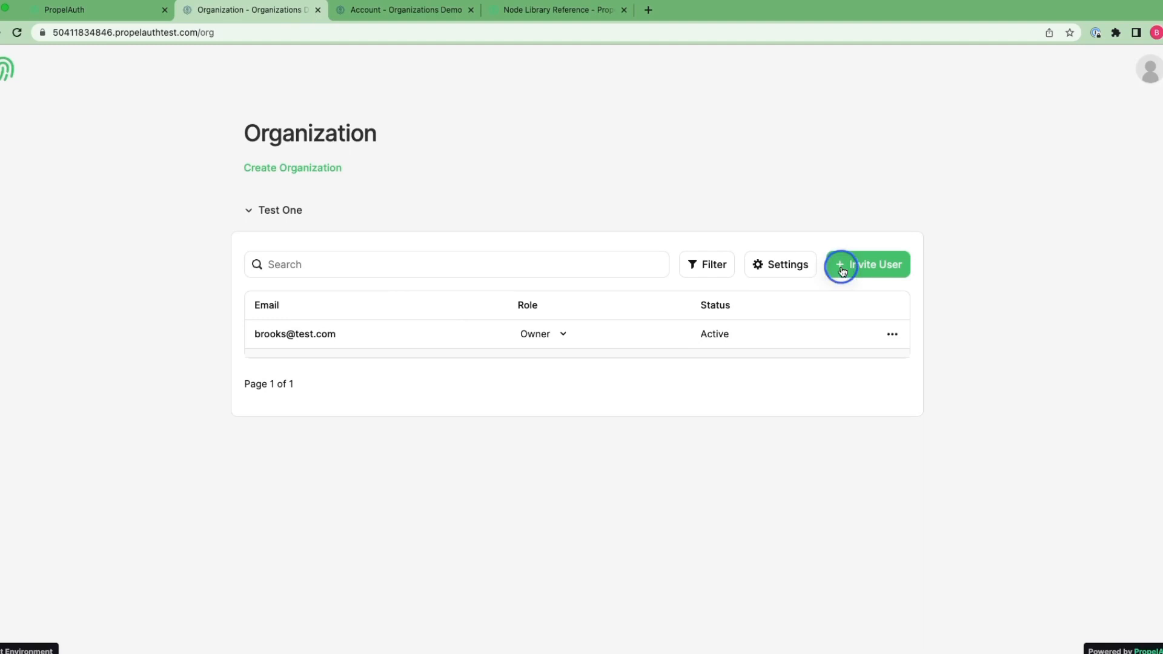
{"action": "left_click", "coordinate": [867, 264]}
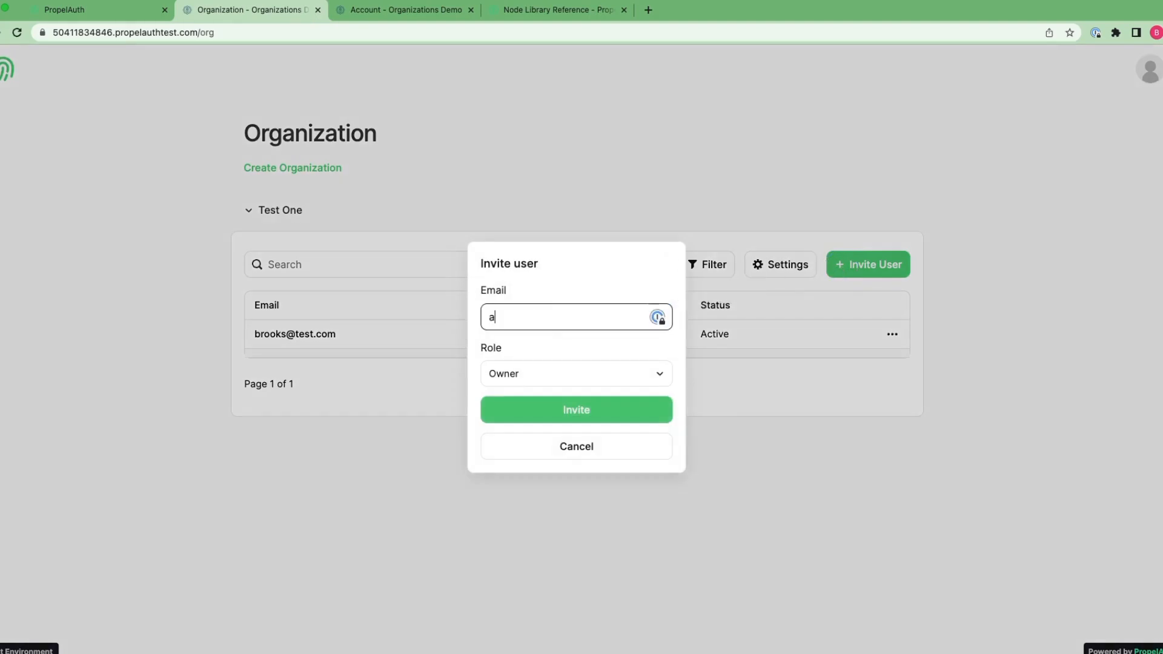
{"action": "type", "text": "ndrew@test.com"}
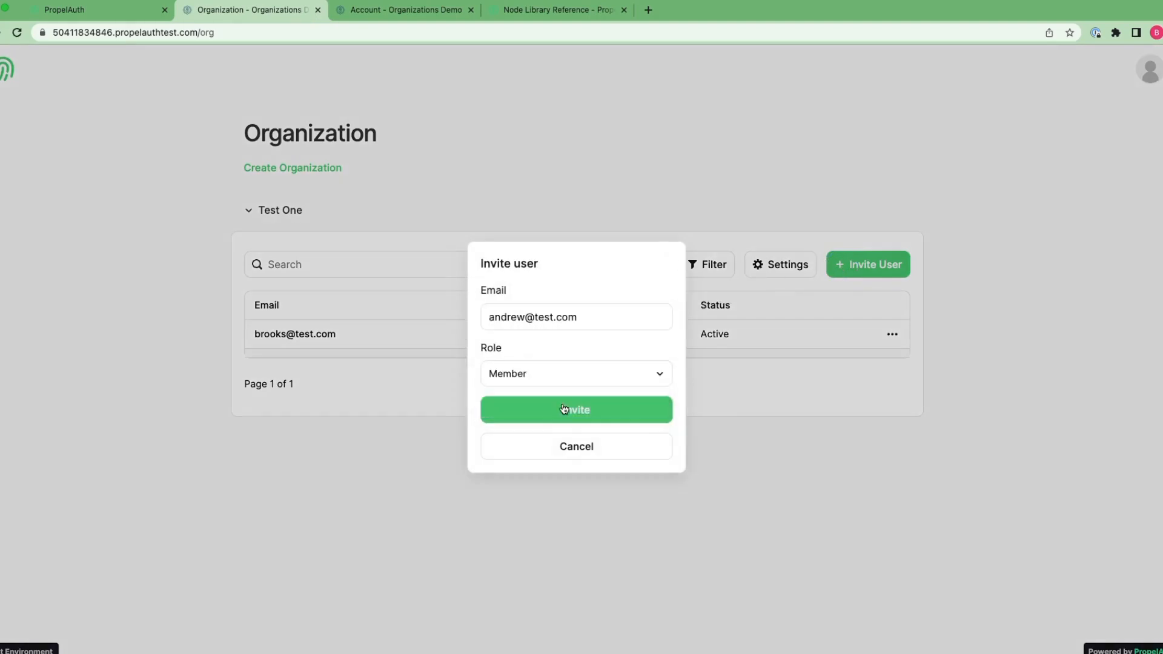
{"action": "left_click", "coordinate": [96, 9]}
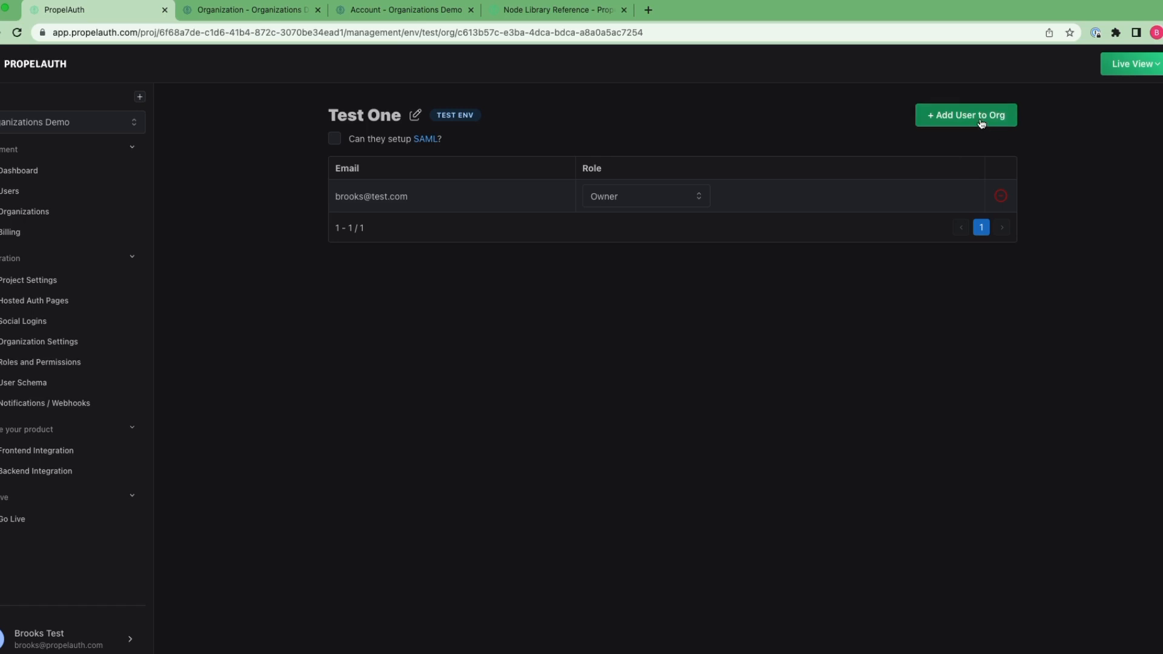
{"action": "left_click", "coordinate": [965, 115]}
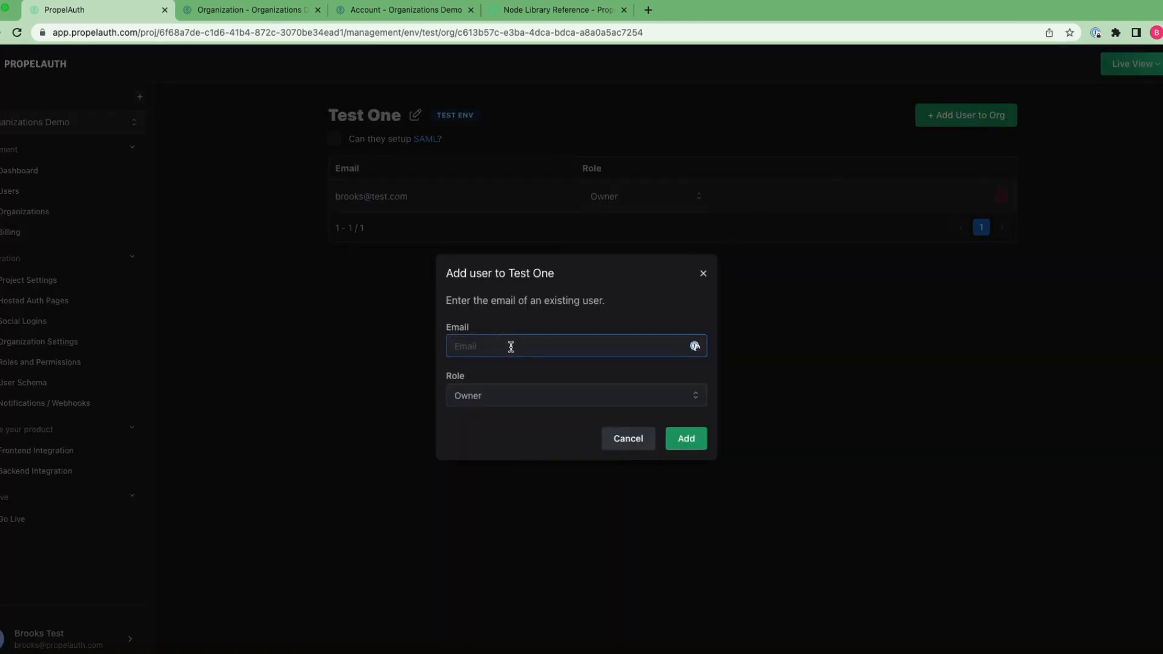
{"action": "left_click", "coordinate": [555, 10]}
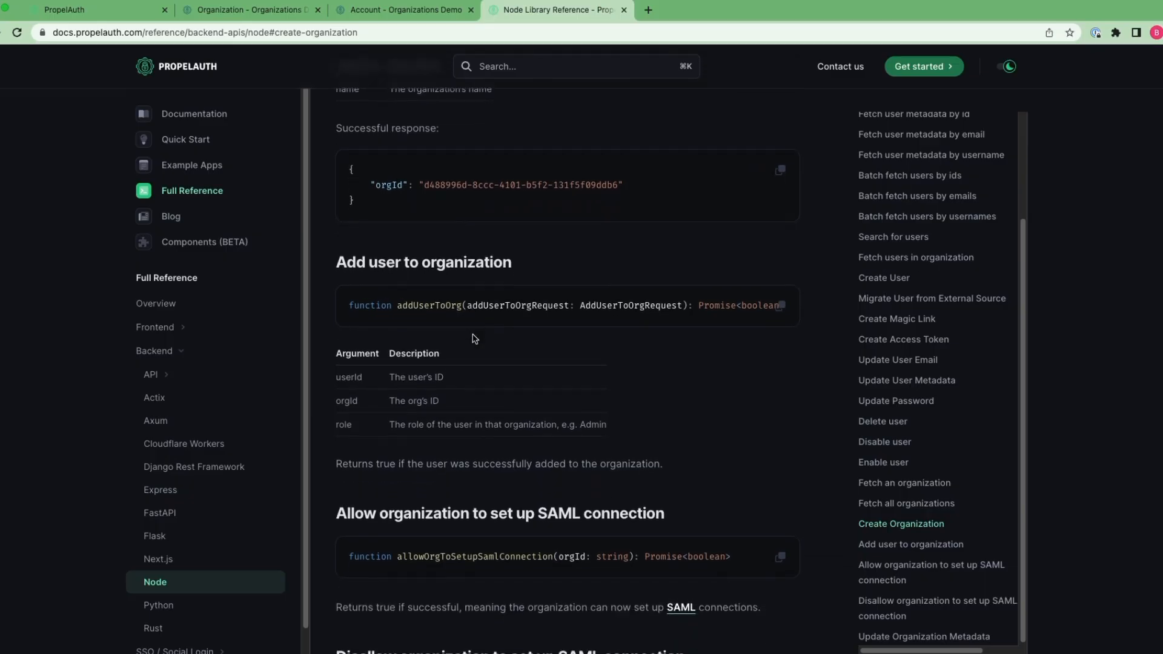
{"action": "mouse_move", "coordinate": [487, 587]}
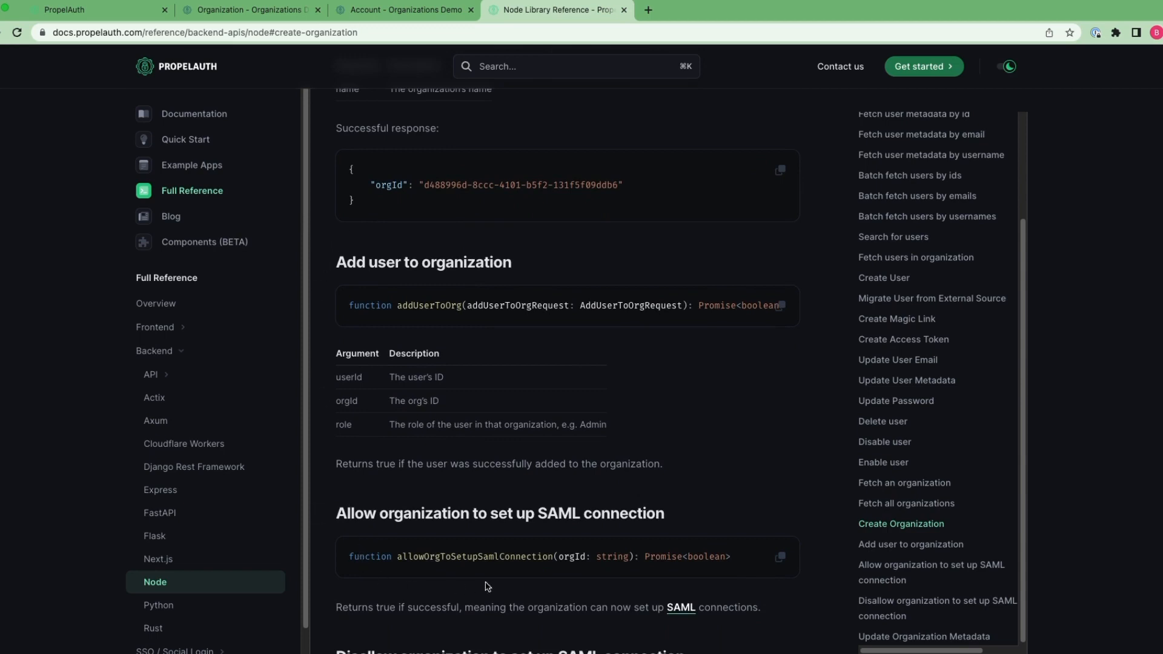
{"action": "mouse_move", "coordinate": [292, 349]}
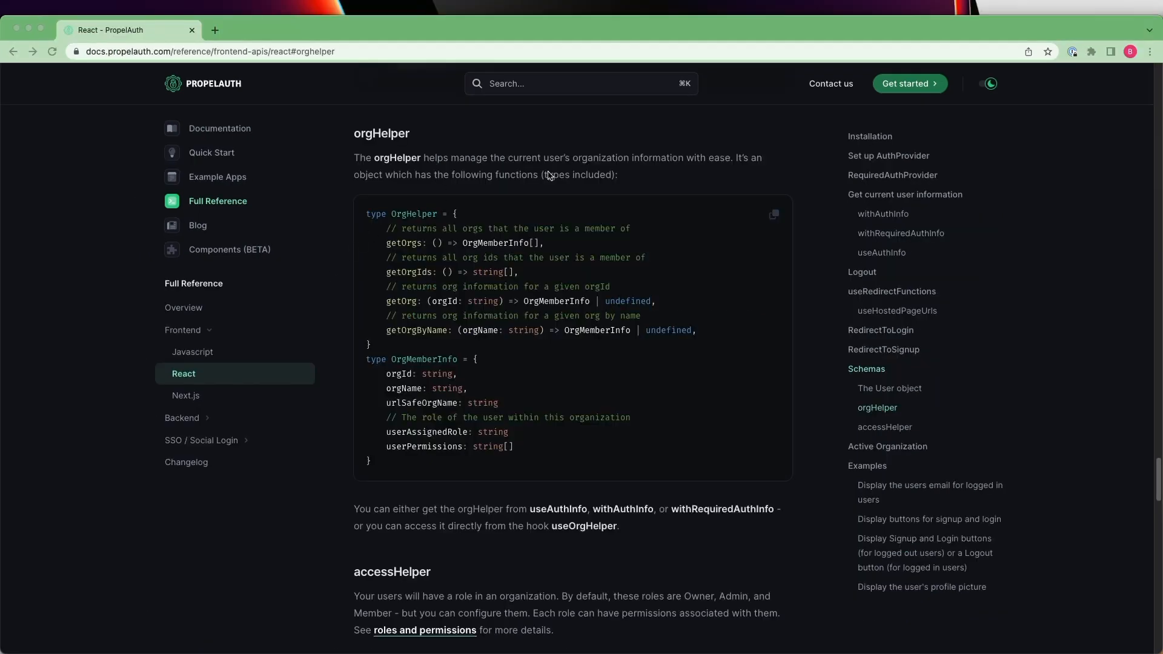
{"action": "mouse_move", "coordinate": [810, 344]}
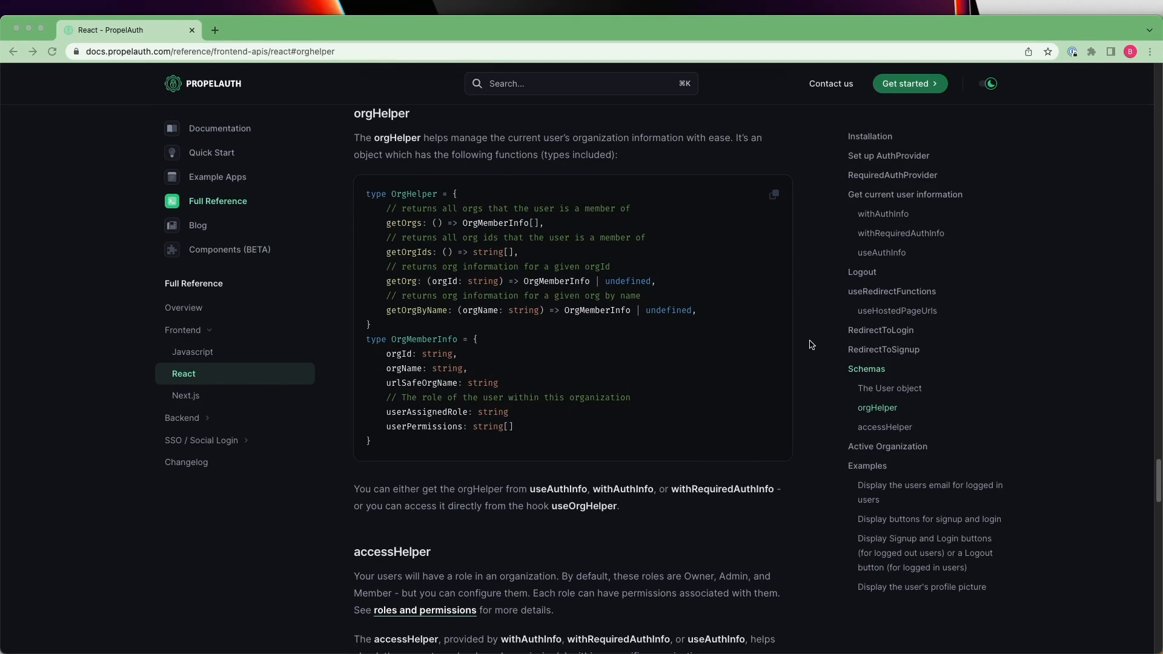
- Scroll the React reference docs down to the orgHelper section
{"action": "scroll", "scroll_direction": "down", "scroll_amount": 3}
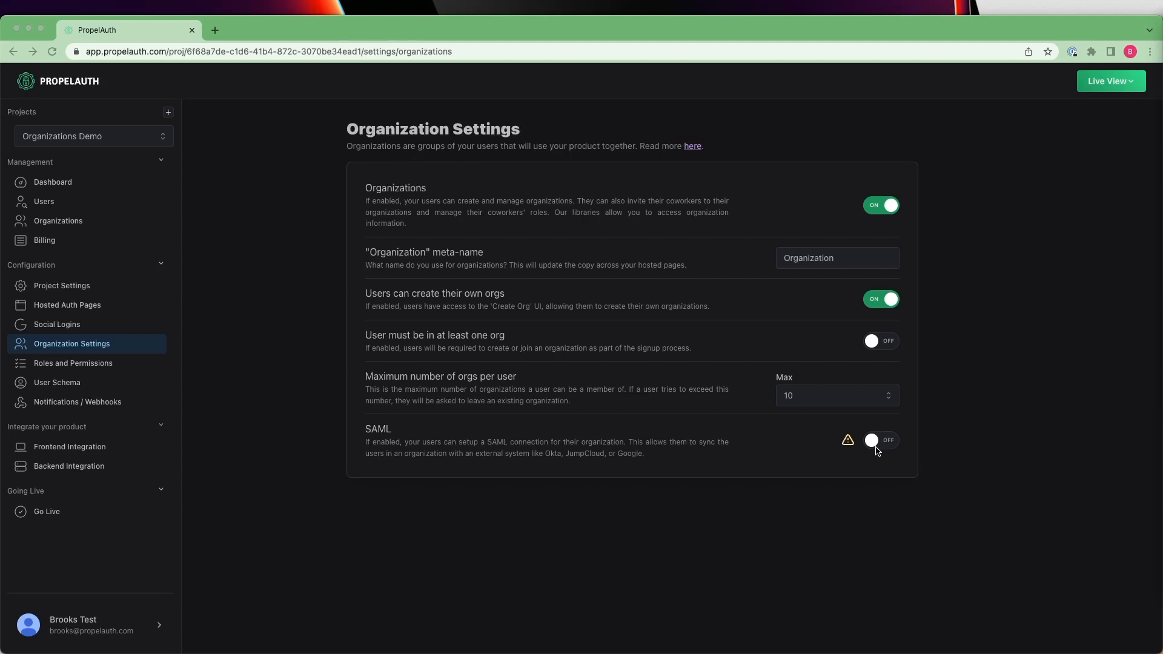
- Switch the SAML toggle on and replace the 'Organization' meta-name with 'Teams'
{"action": "left_click", "coordinate": [880, 440]}
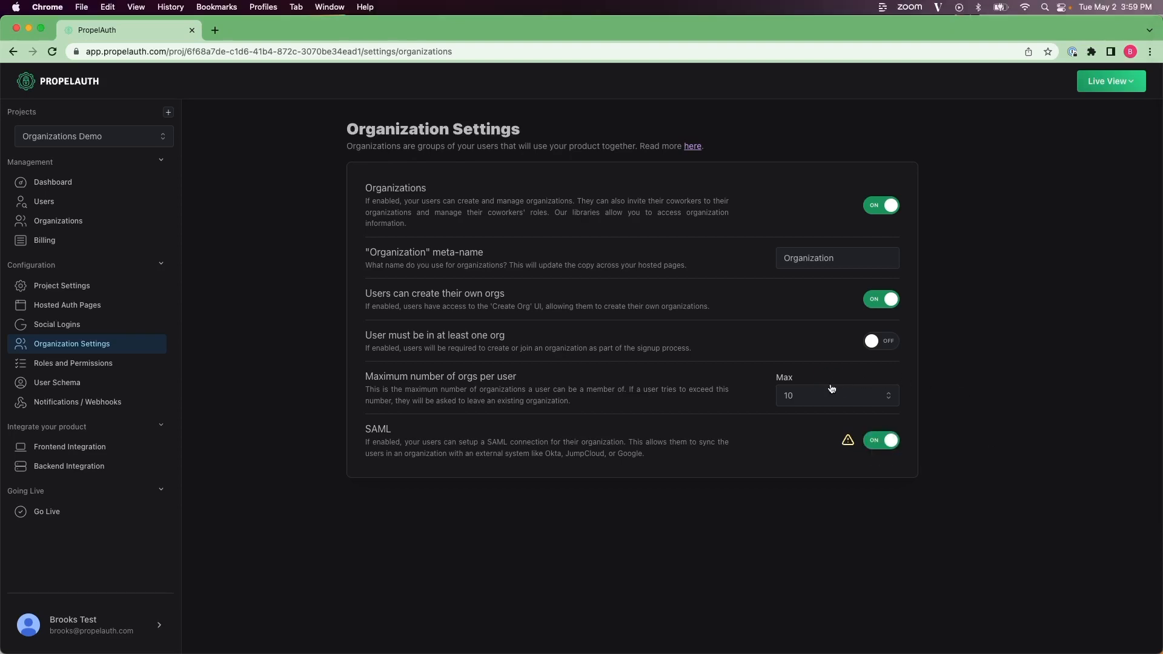
{"action": "left_click", "coordinate": [836, 395]}
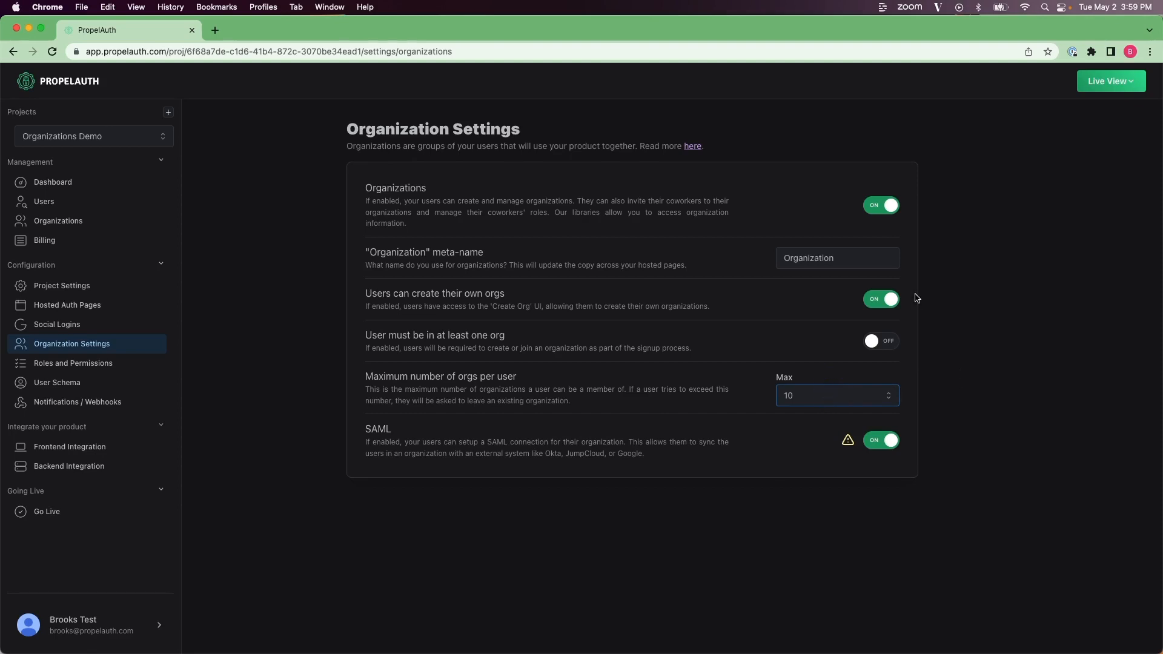
{"action": "left_click", "coordinate": [837, 258]}
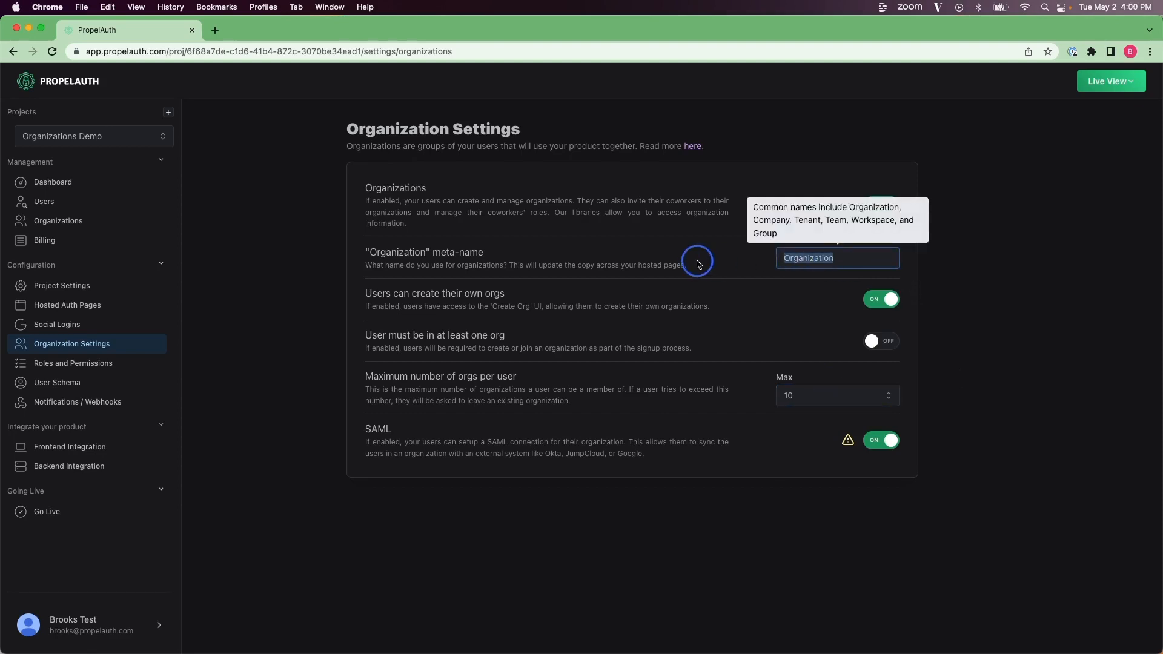
{"action": "type", "text": "Teams"}
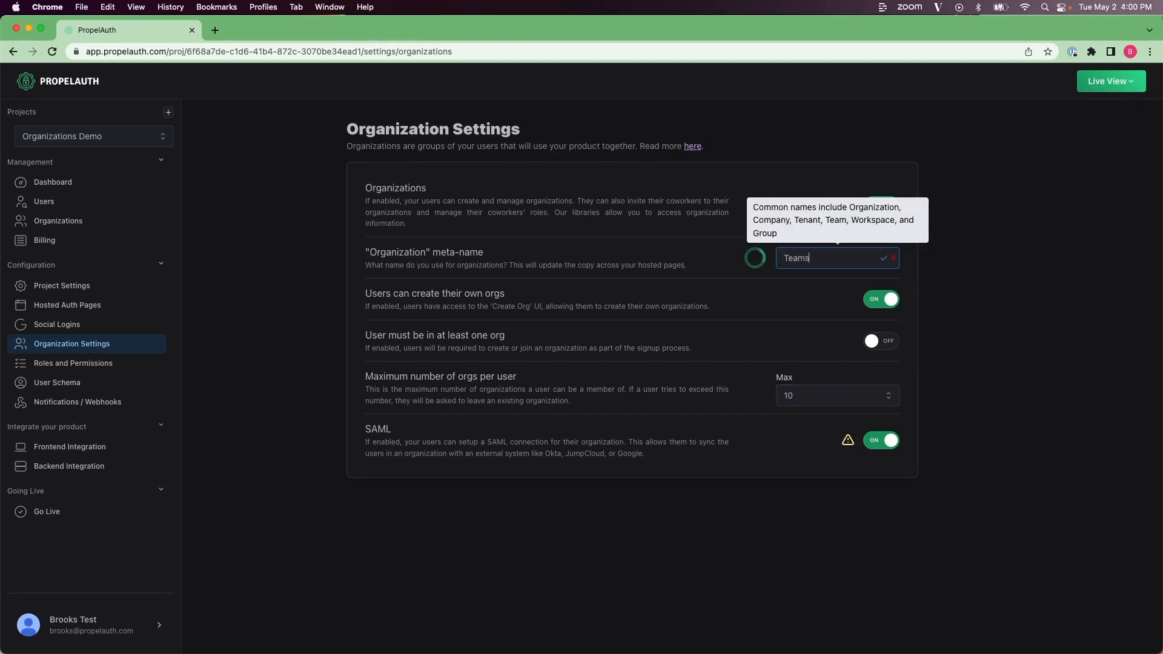